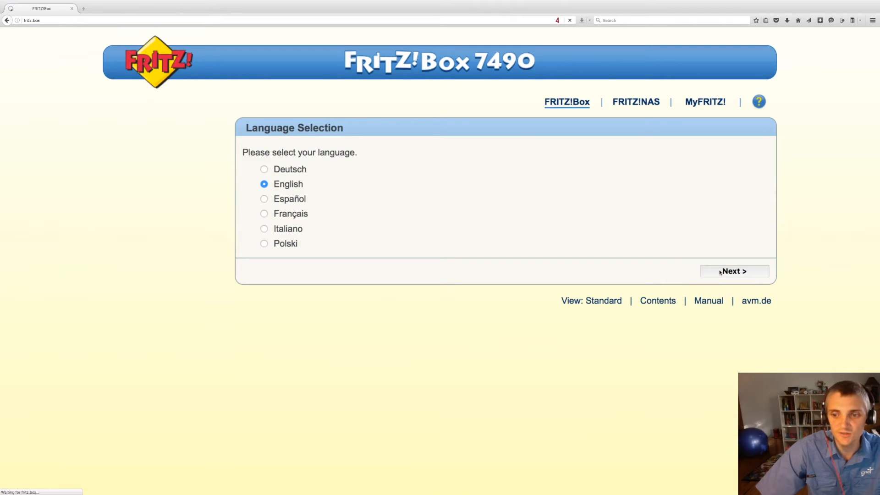
Keep English as the language and set the country to Australia
left_click(734, 271)
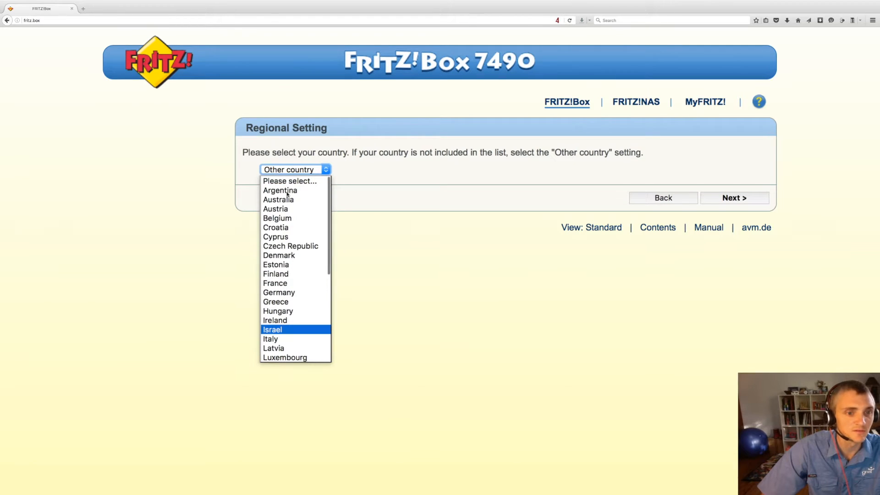
left_click(278, 199)
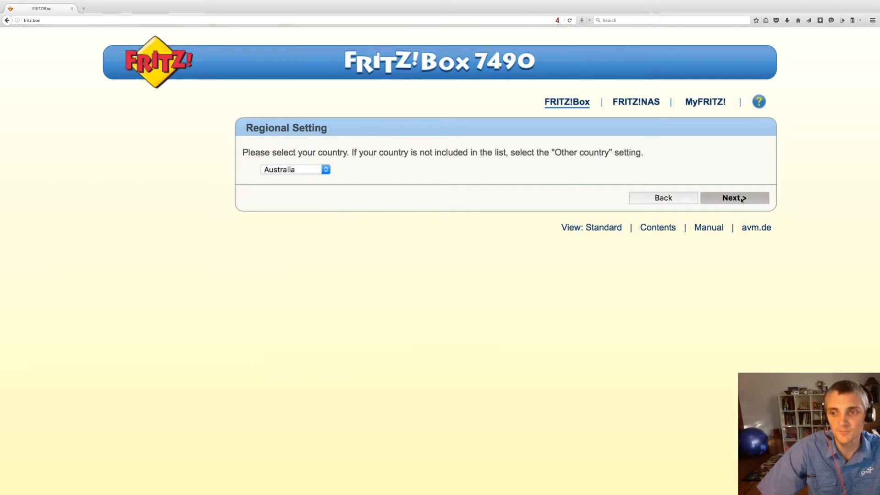
left_click(734, 197)
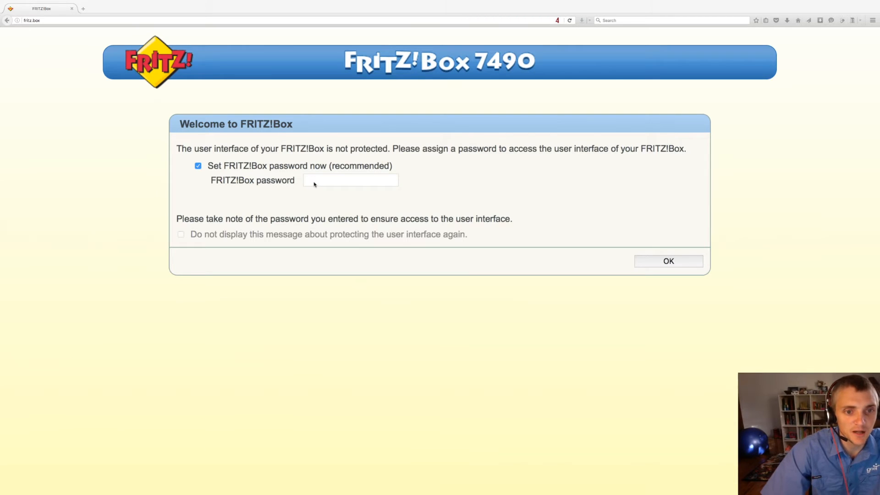
left_click(350, 180)
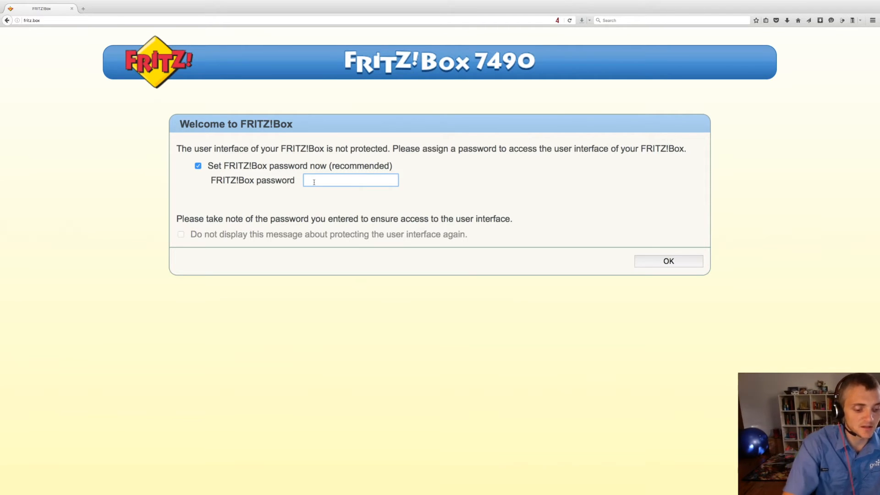
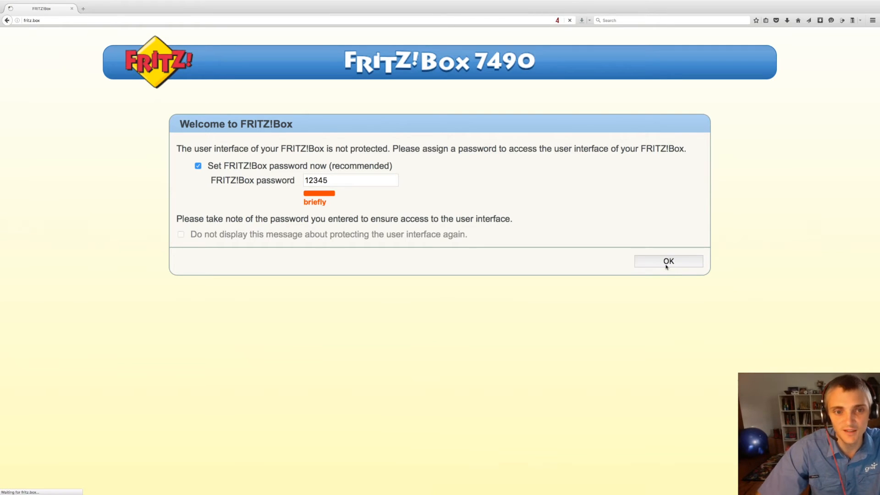
left_click(667, 261)
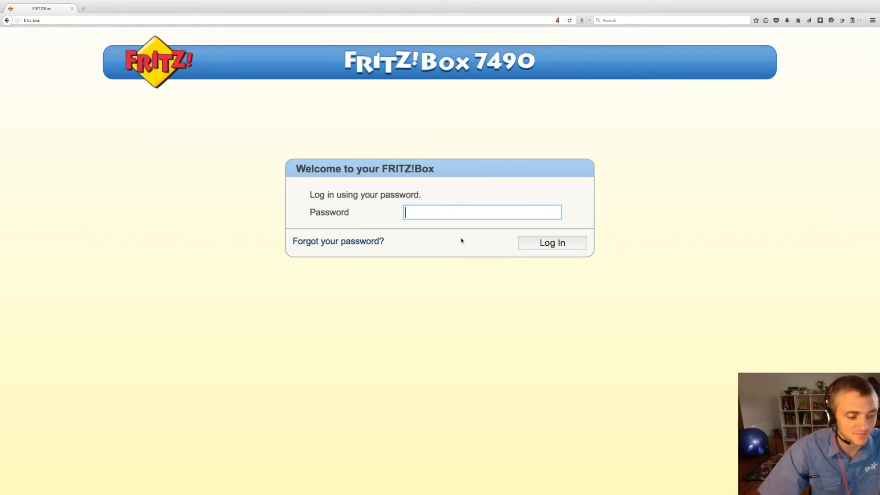
Log in with the new password and dismiss Firefox's remember-password offer
type("•••••")
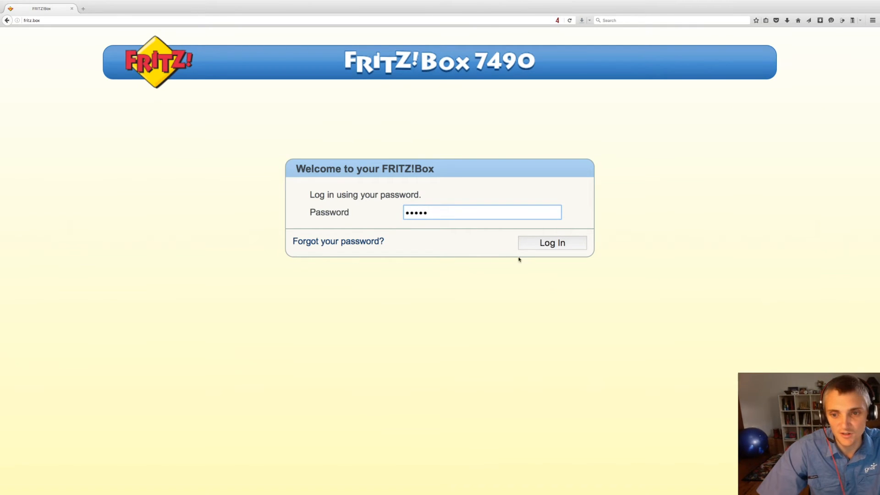
left_click(551, 242)
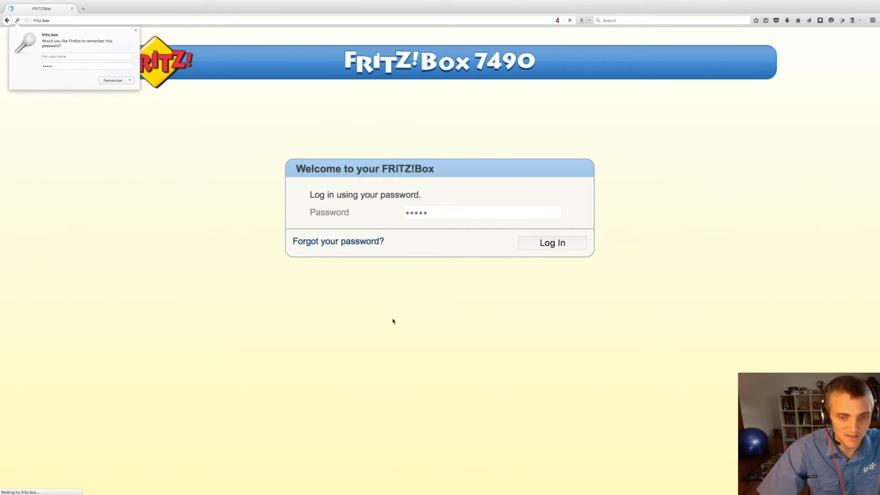
left_click(551, 242)
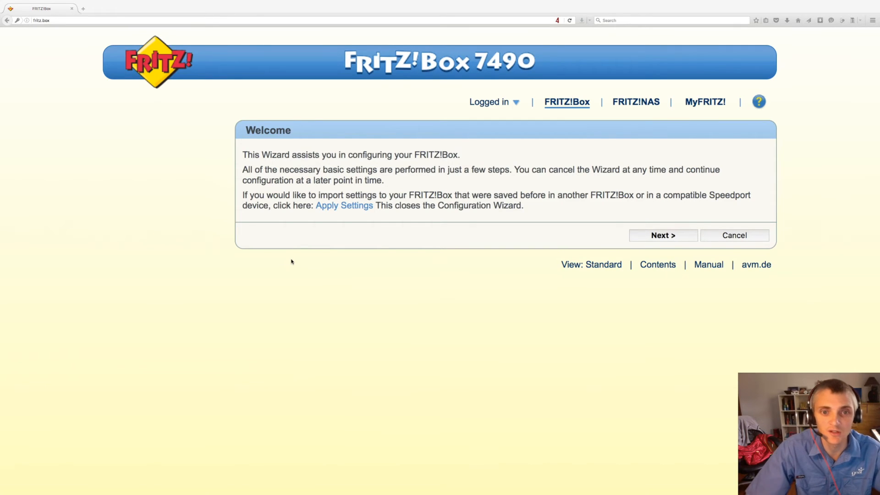
mouse_move(465, 235)
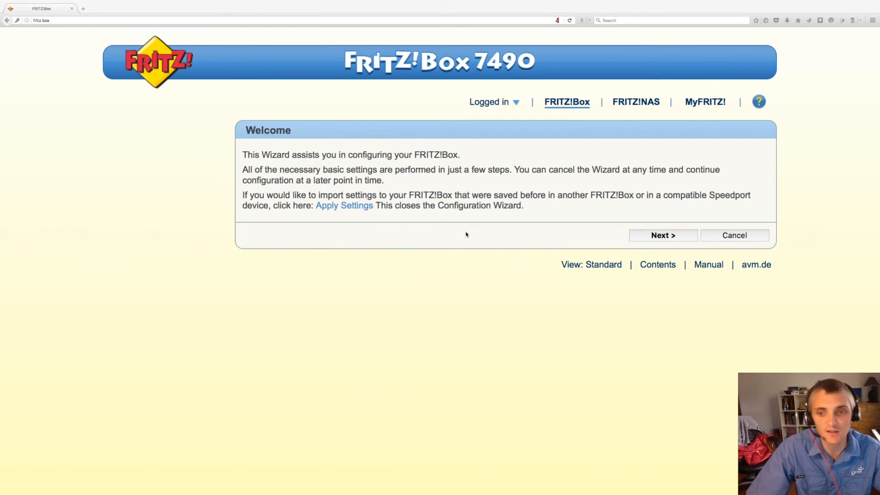
mouse_move(680, 217)
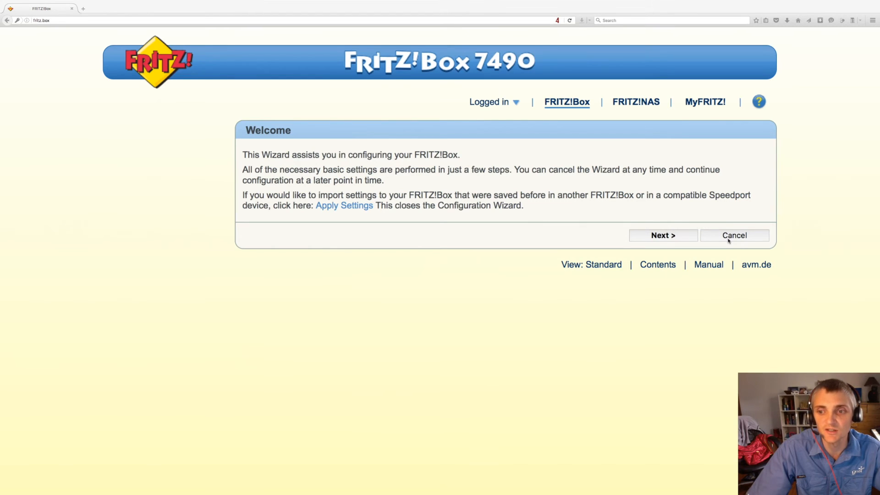
Cancel the configuration wizard, bringing up the Exit Wizard warning that entries will be lost
left_click(734, 235)
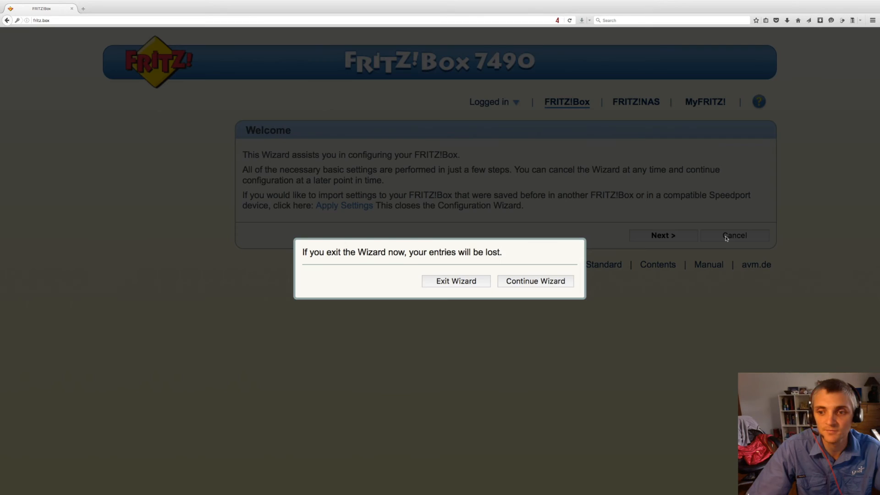